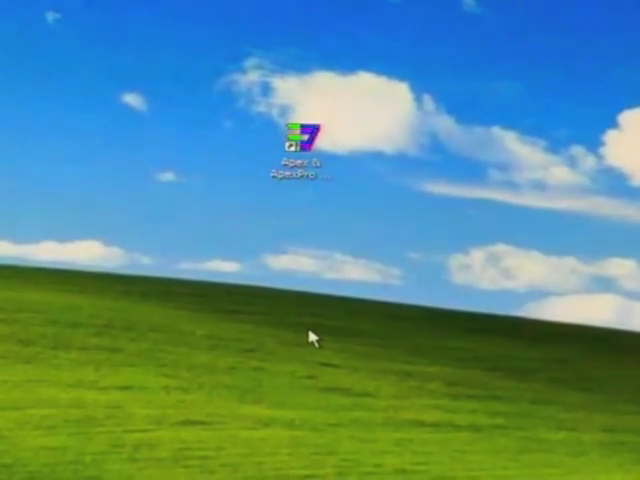
mouse_move(170, 250)
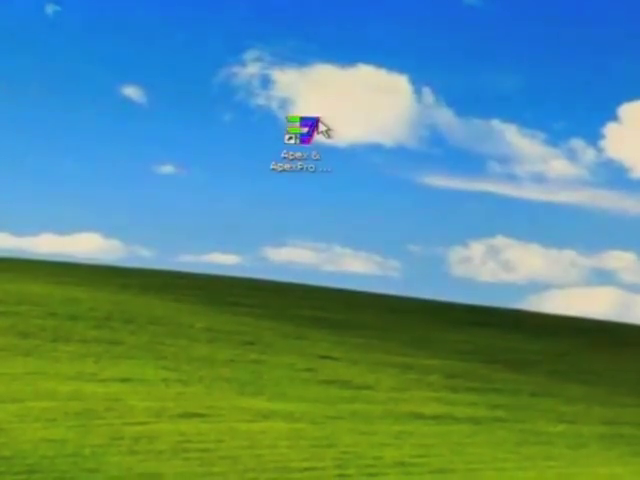
Launch Apex & ApexPro and confirm the ApexPro CH transmitter on COM1
double_click(298, 128)
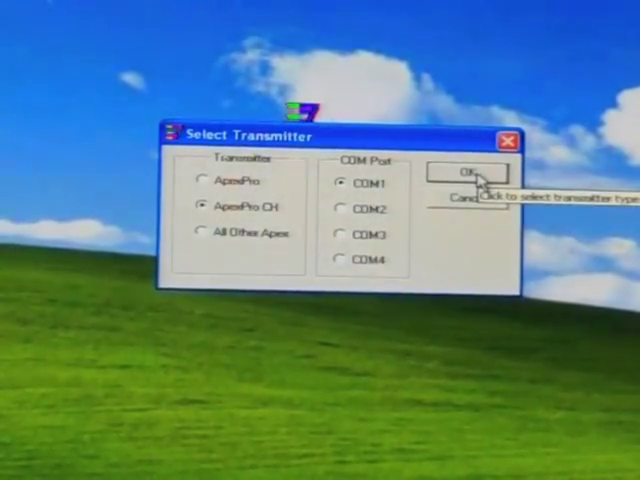
click(466, 172)
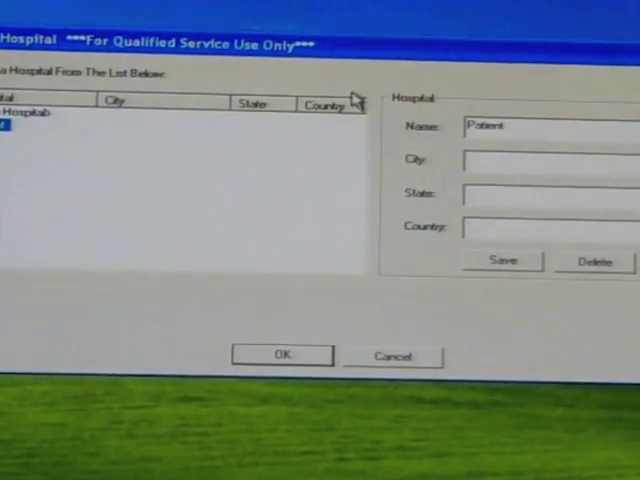
mouse_move(25, 153)
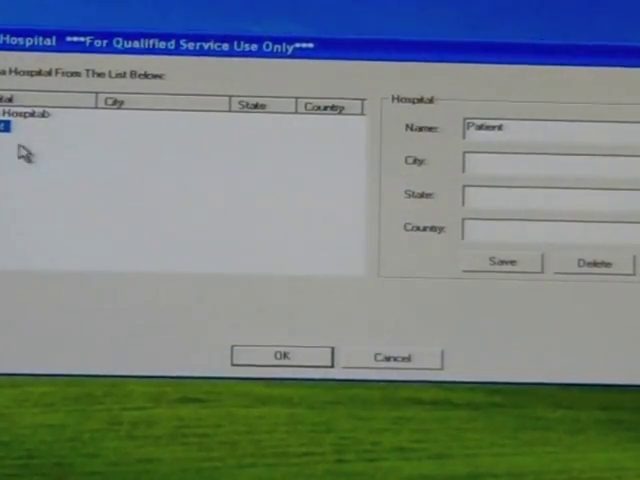
mouse_move(15, 128)
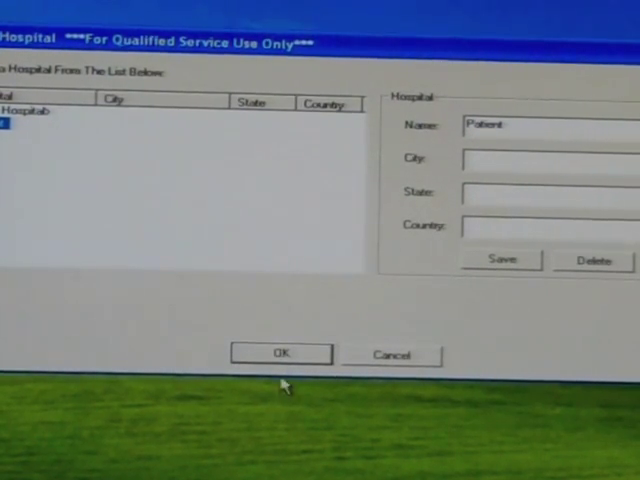
Confirm the hospital to show transmitter TTX 8754, serial number and code versions
click(282, 353)
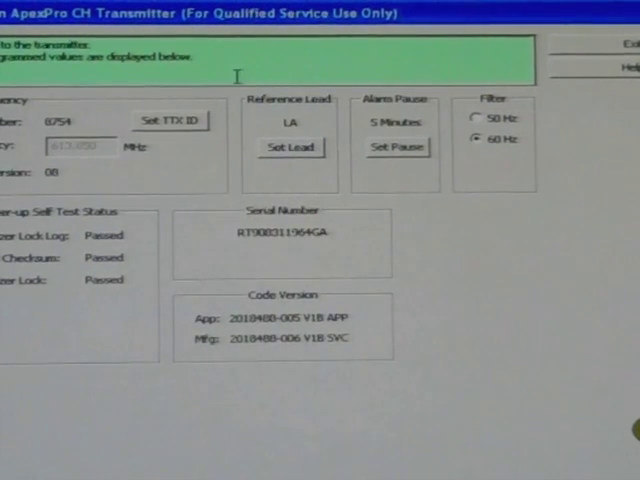
mouse_move(205, 165)
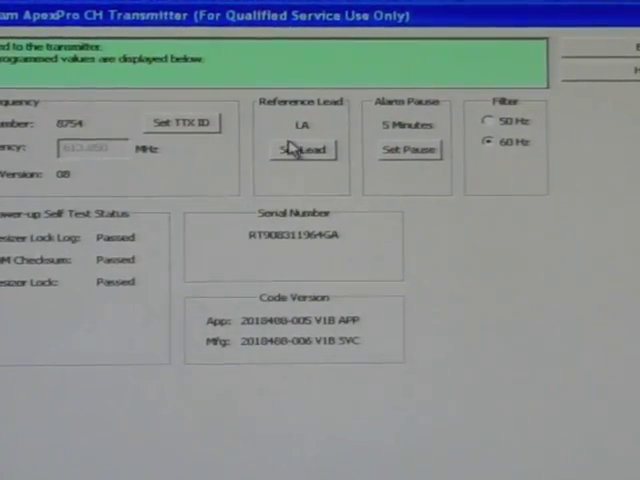
Try setting the alarm pause and dismiss the unchanged 5-minute pause notice
click(303, 150)
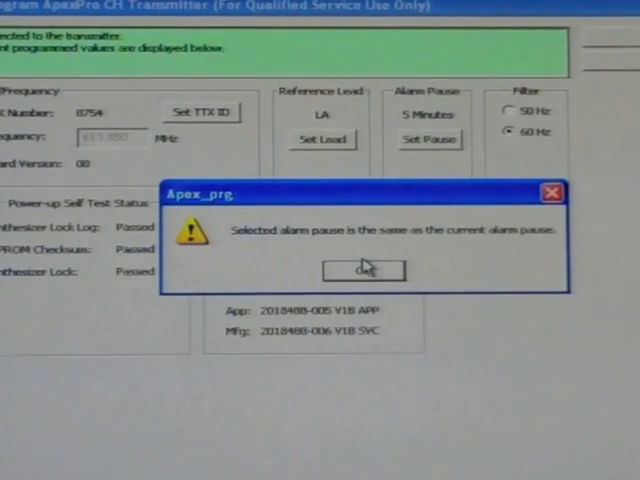
click(363, 270)
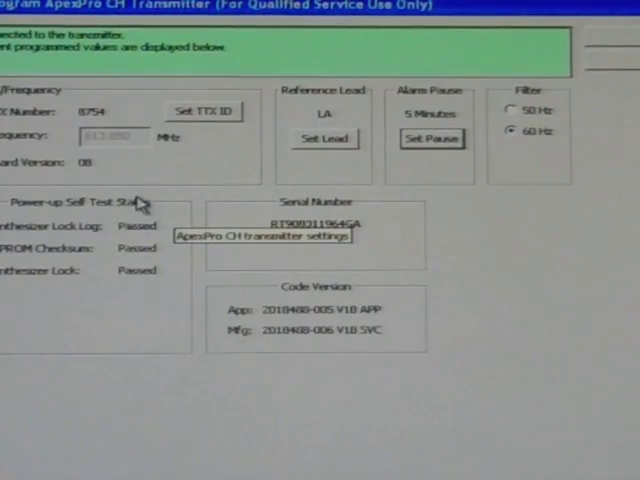
mouse_move(175, 250)
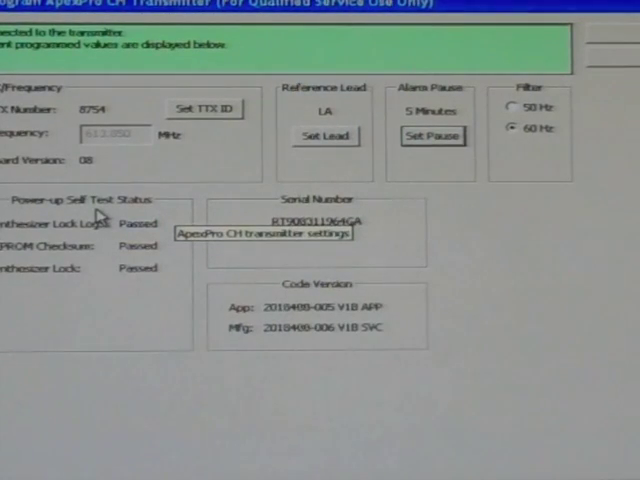
mouse_move(197, 137)
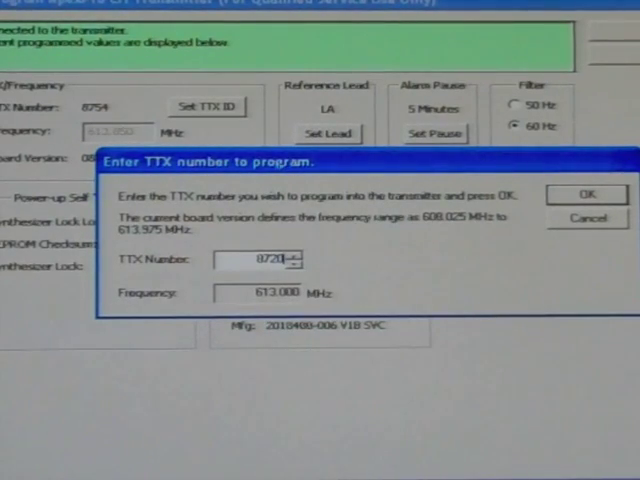
click(585, 194)
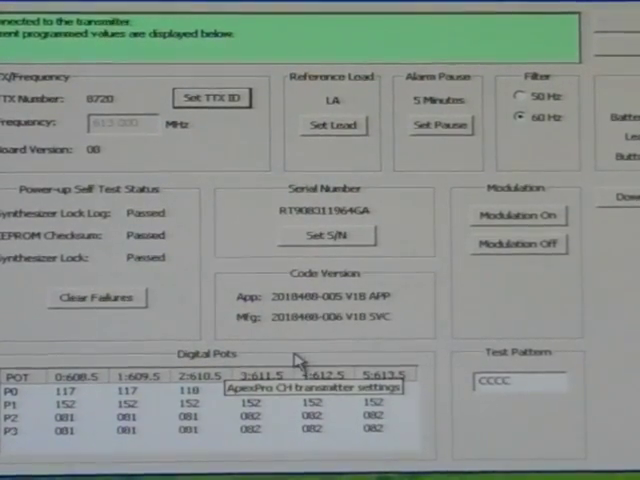
mouse_move(450, 285)
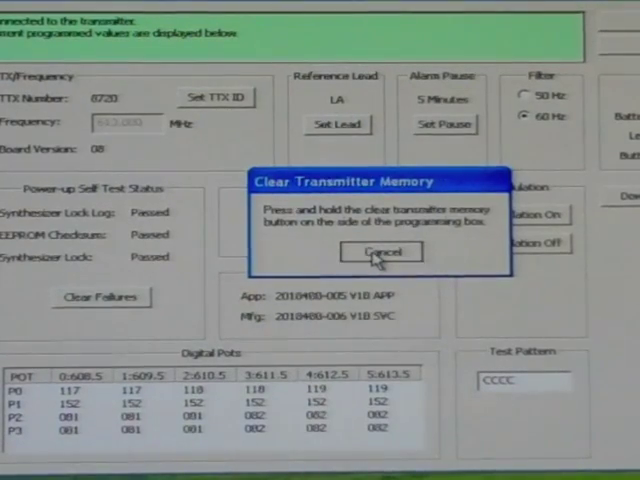
click(381, 251)
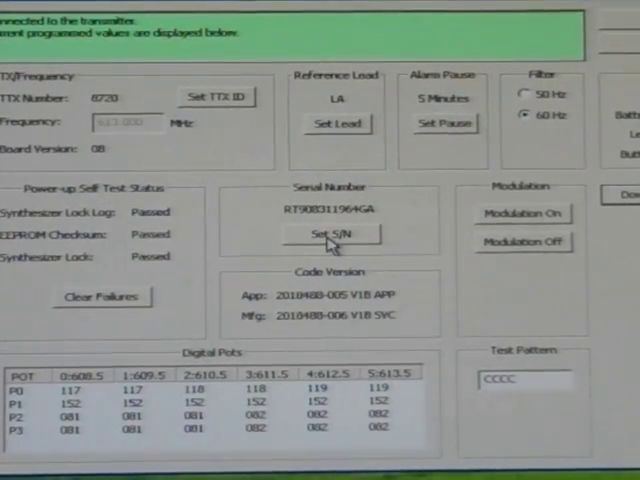
click(336, 234)
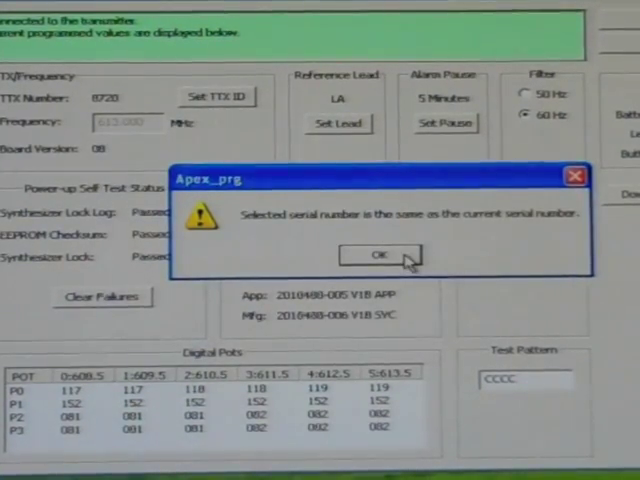
click(380, 253)
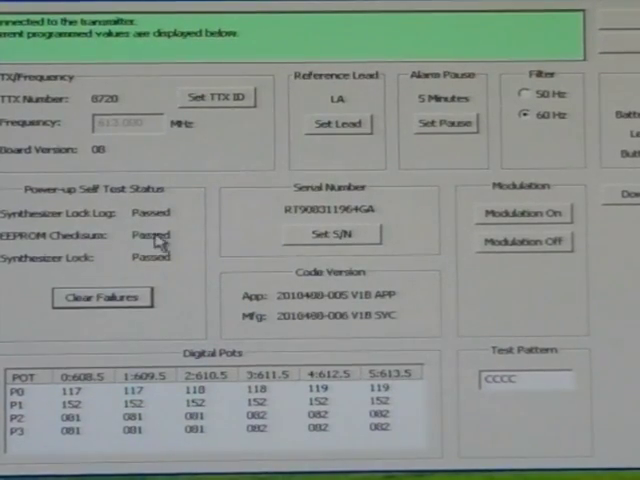
mouse_move(195, 222)
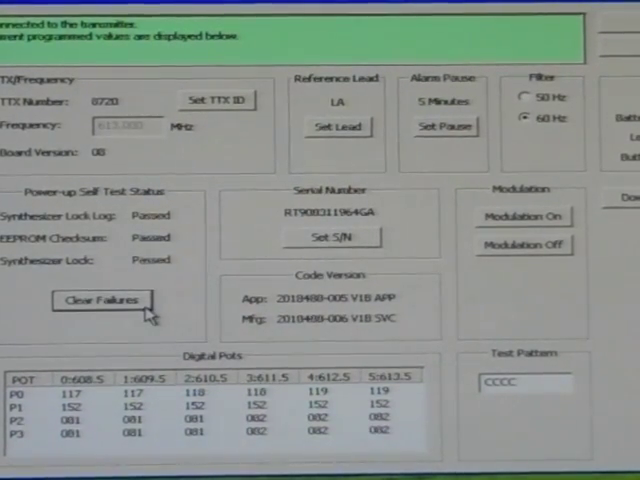
mouse_move(435, 230)
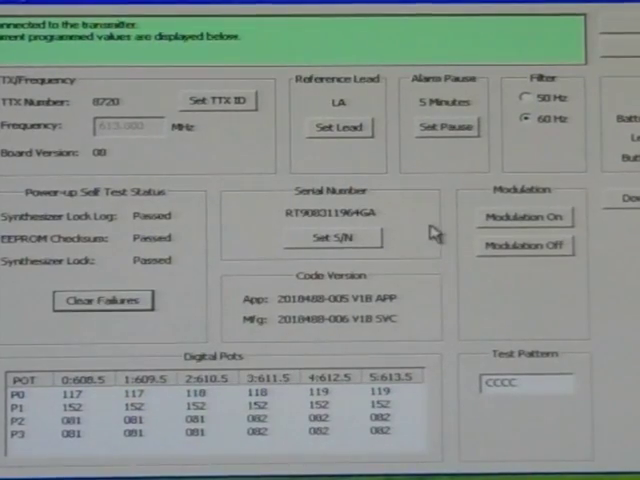